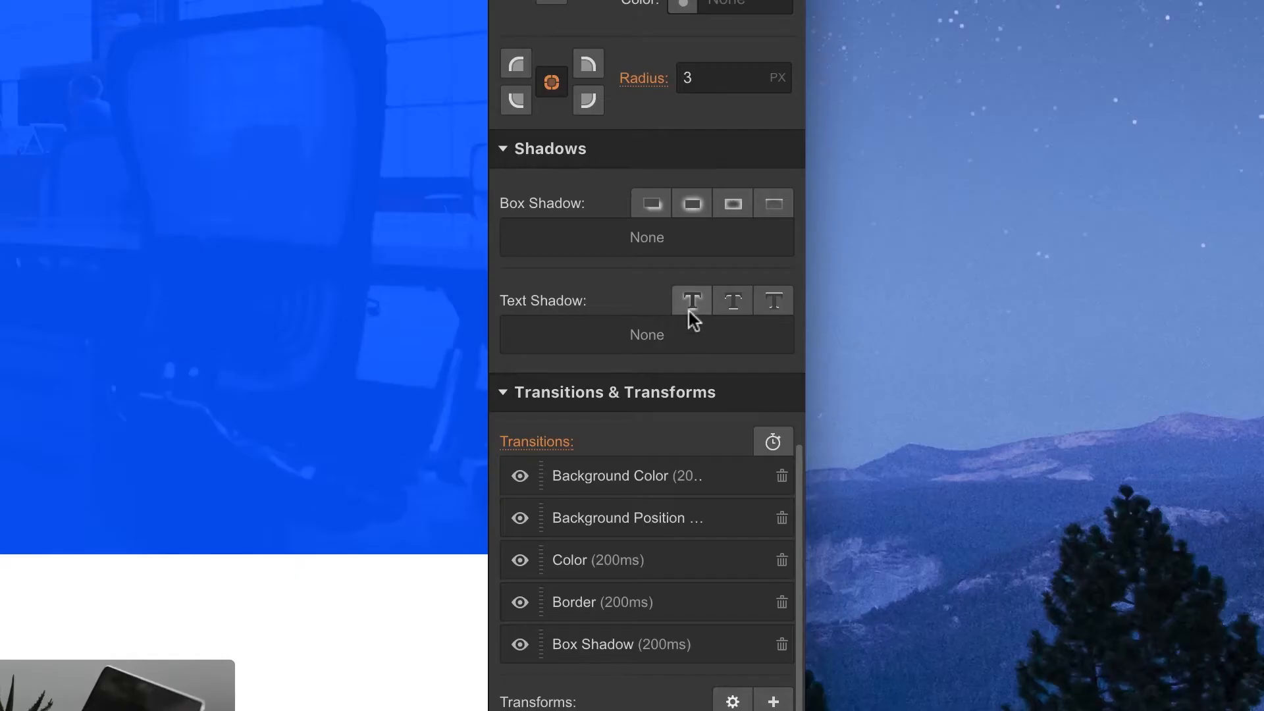
{"action": "mouse_move", "coordinate": [732, 301]}
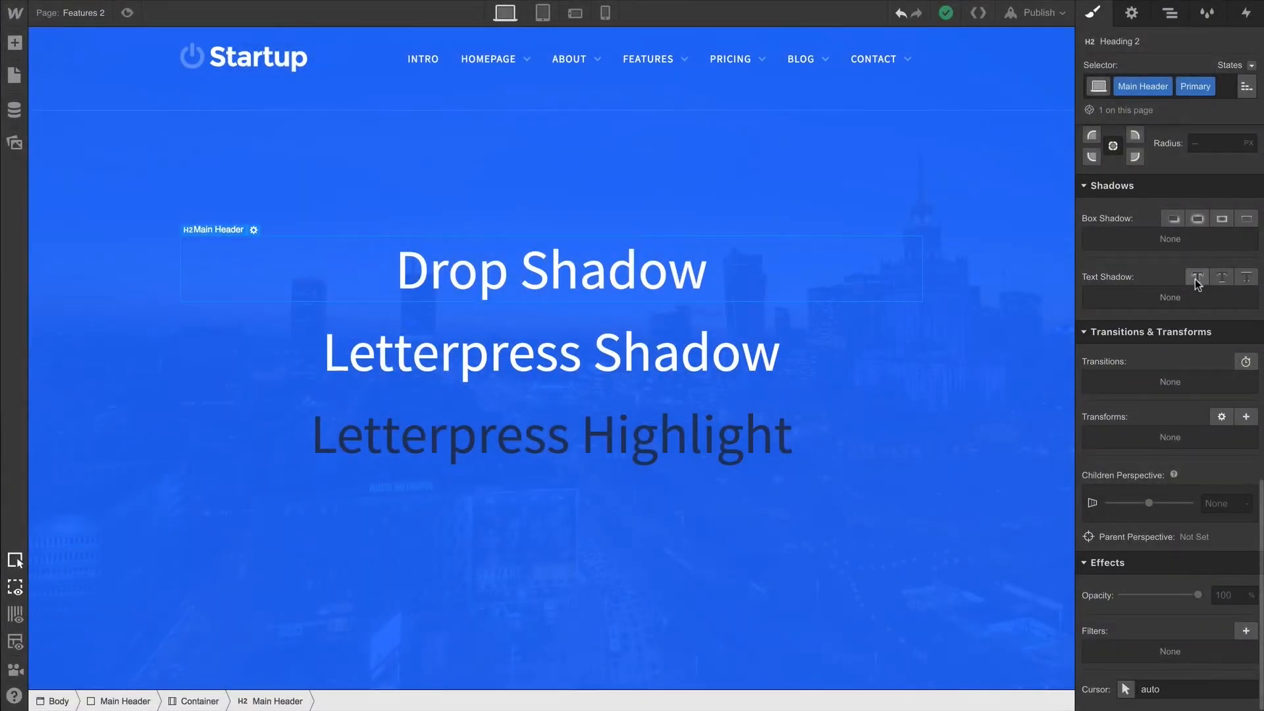
- Apply the drop-shadow preset to the Drop Shadow heading and the highlight preset to Letterpress Highlight
{"action": "left_click", "coordinate": [1197, 277]}
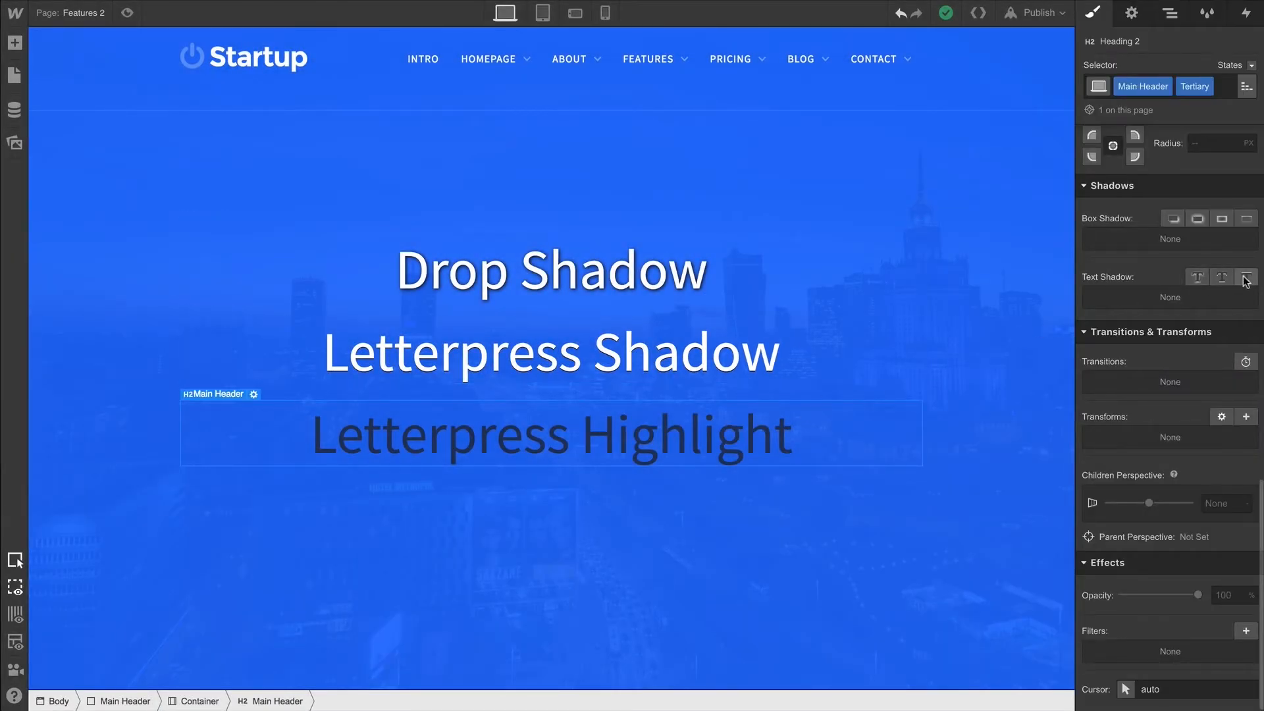
{"action": "left_click", "coordinate": [1247, 277]}
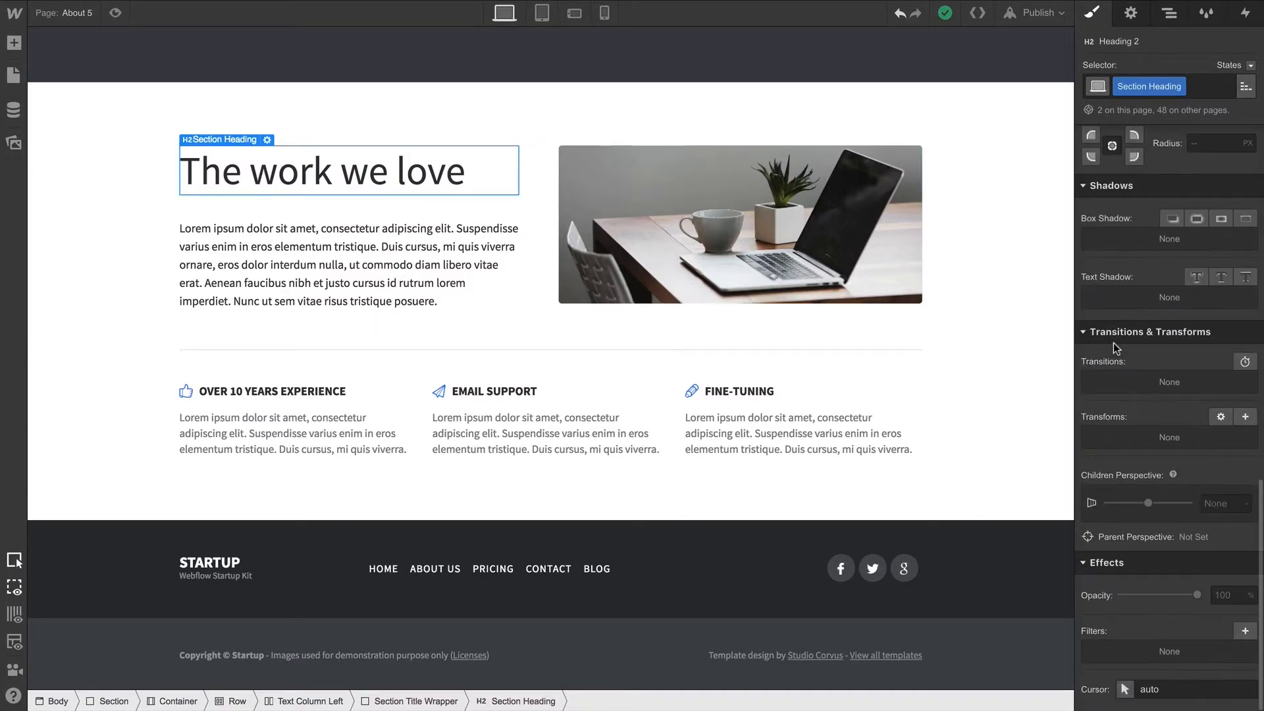
{"action": "mouse_move", "coordinate": [1197, 277]}
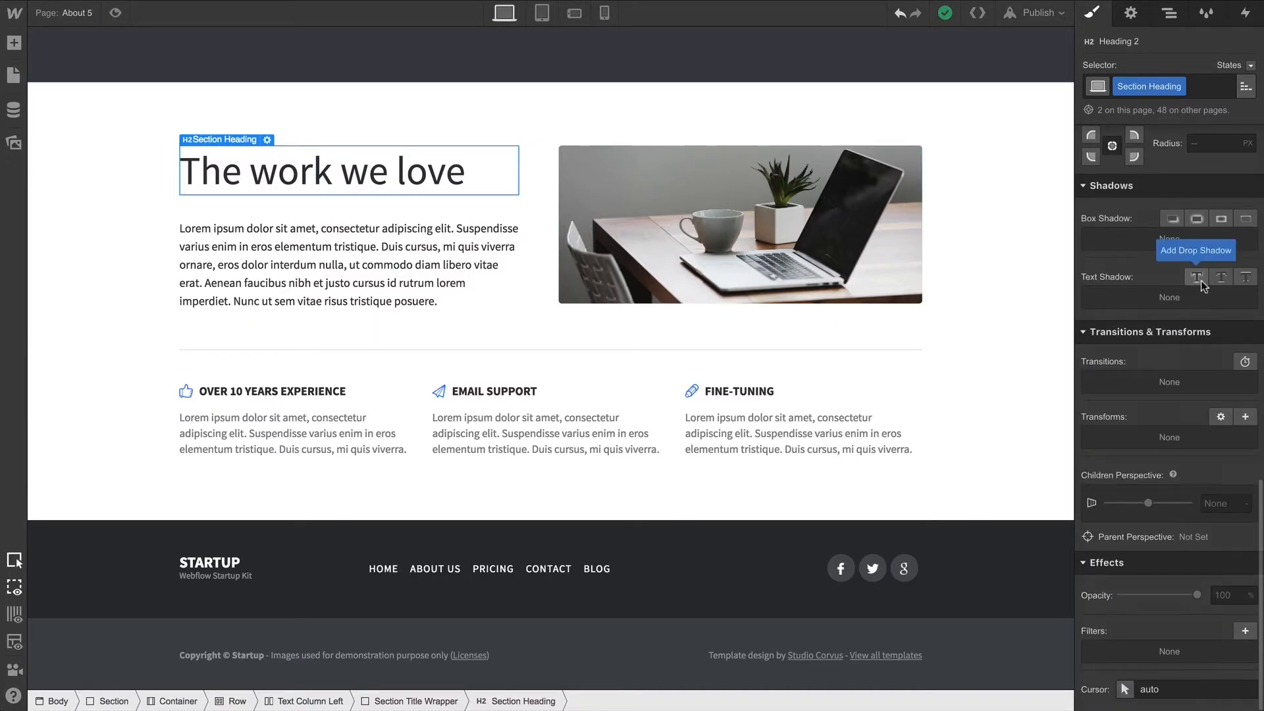
- Add a drop text shadow to 'The work we love' and try a dark red shadow colour
{"action": "left_click", "coordinate": [1196, 276]}
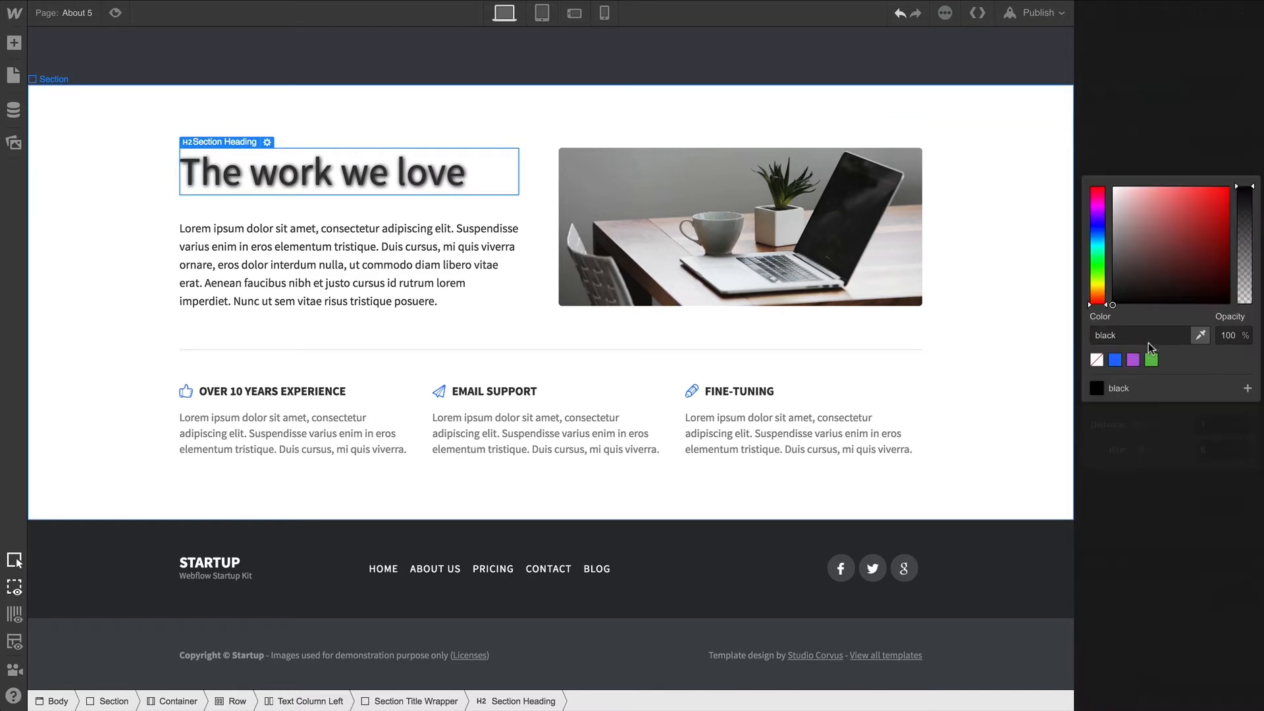
{"action": "left_click", "coordinate": [1190, 246]}
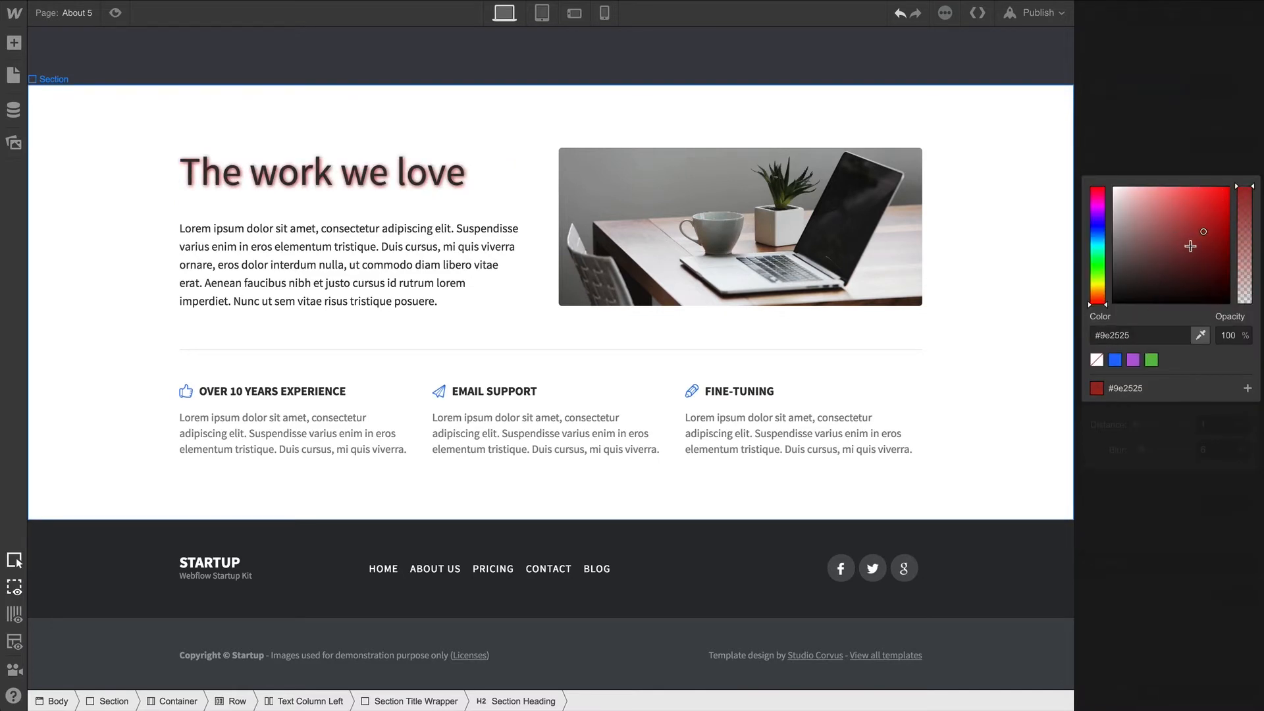
{"action": "left_click_drag", "start_coordinate": [1247, 187], "coordinate": [1247, 245]}
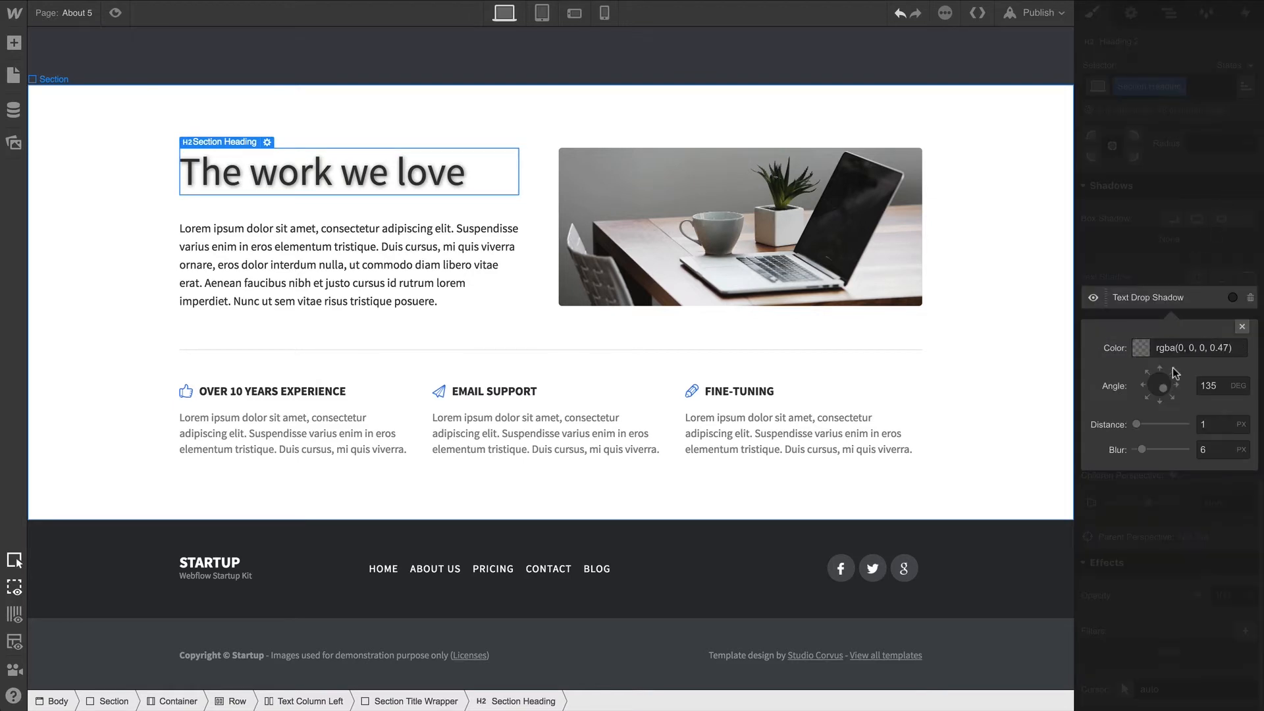
- Set the shadow to a 122° angle, 8 px distance and 27 px blur
{"action": "left_click_drag", "start_coordinate": [1138, 423], "coordinate": [1150, 423]}
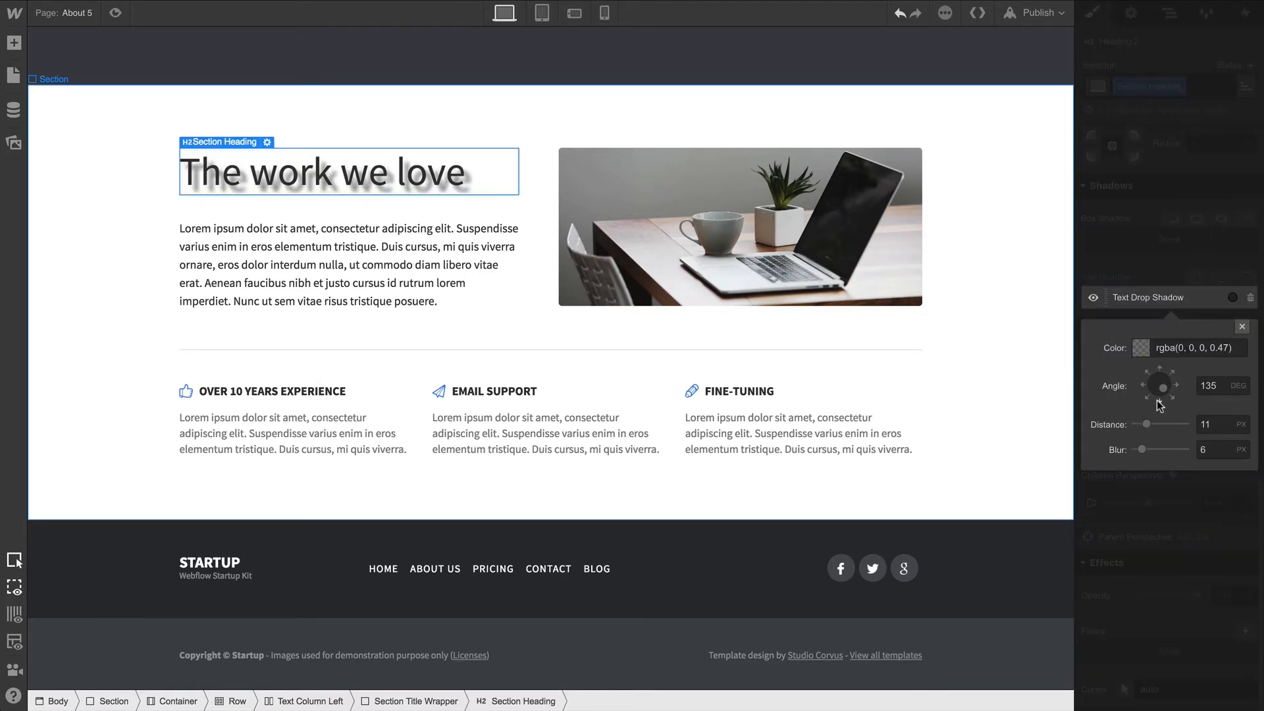
{"action": "left_click_drag", "start_coordinate": [1171, 378], "coordinate": [1154, 395]}
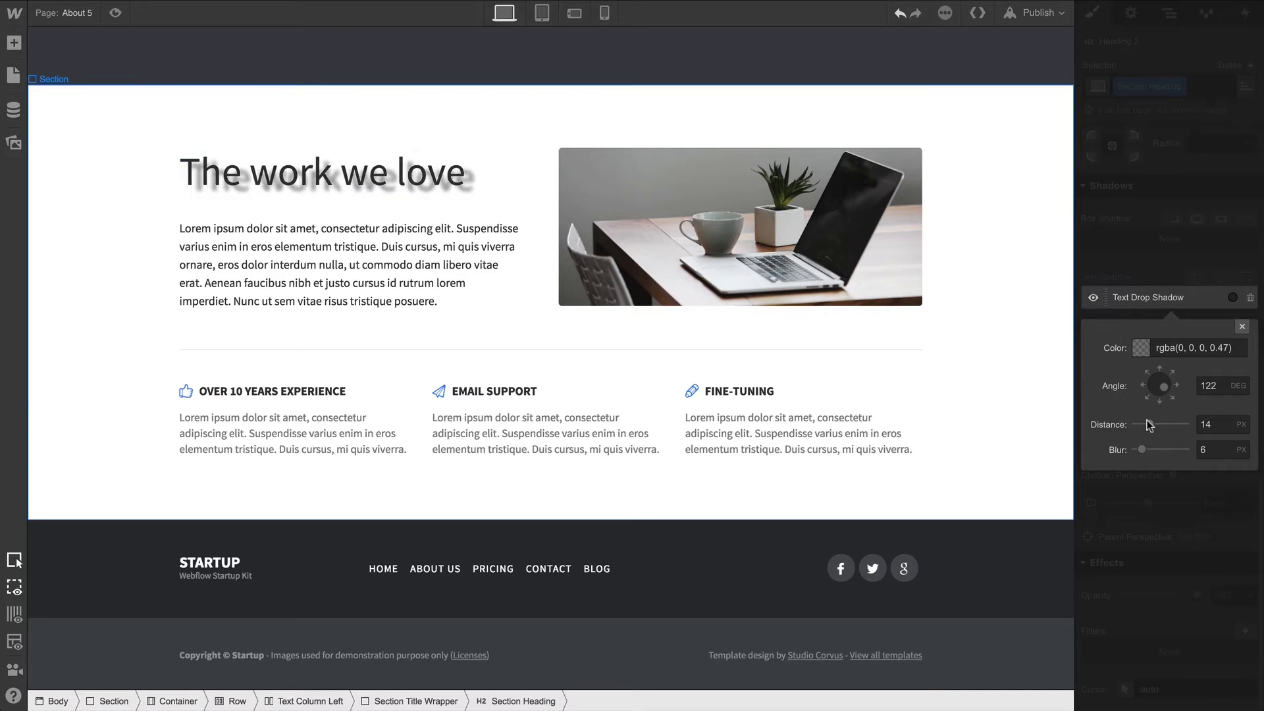
{"action": "left_click_drag", "start_coordinate": [1149, 425], "coordinate": [1138, 425]}
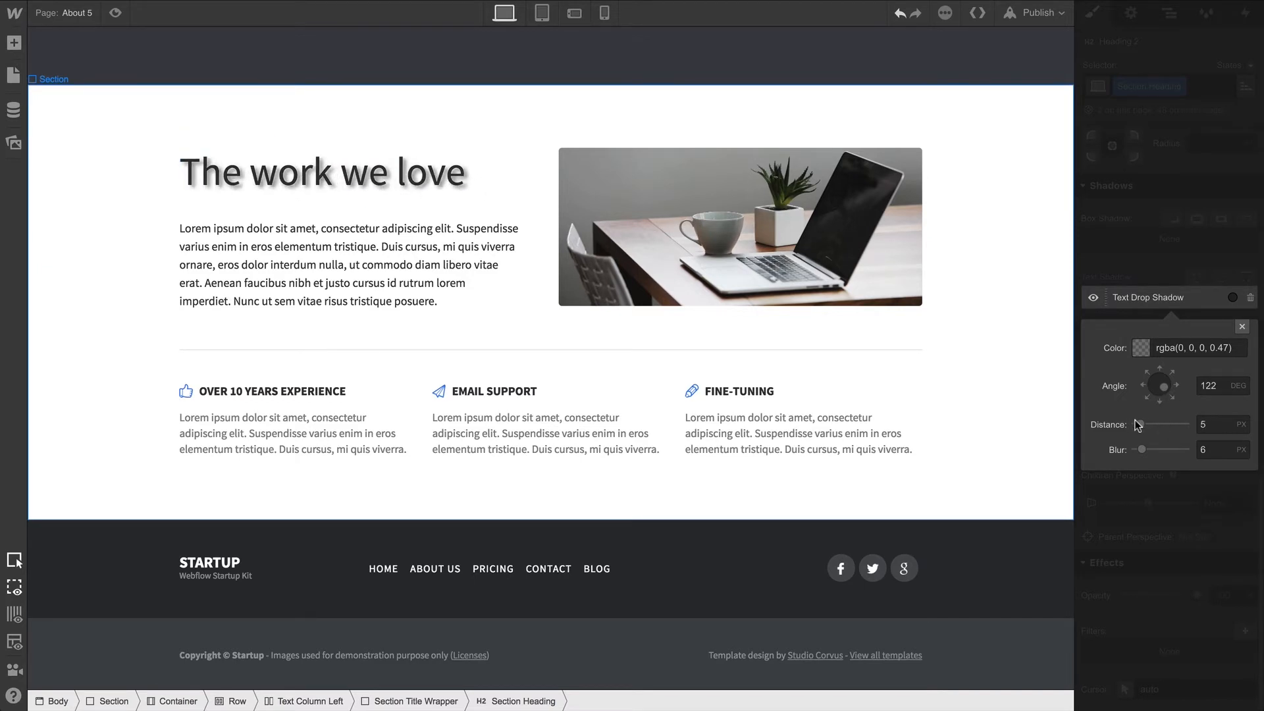
{"action": "left_click_drag", "start_coordinate": [1138, 424], "coordinate": [1145, 424]}
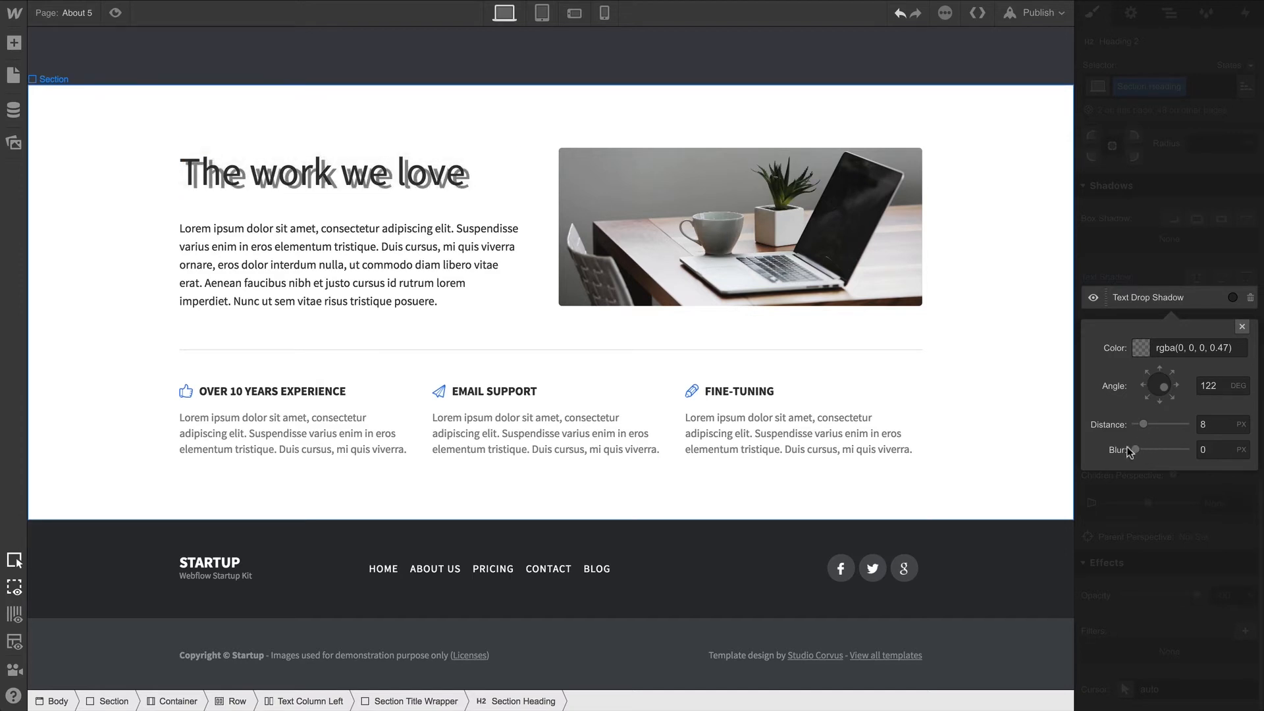
{"action": "left_click_drag", "start_coordinate": [1129, 447], "coordinate": [1160, 448]}
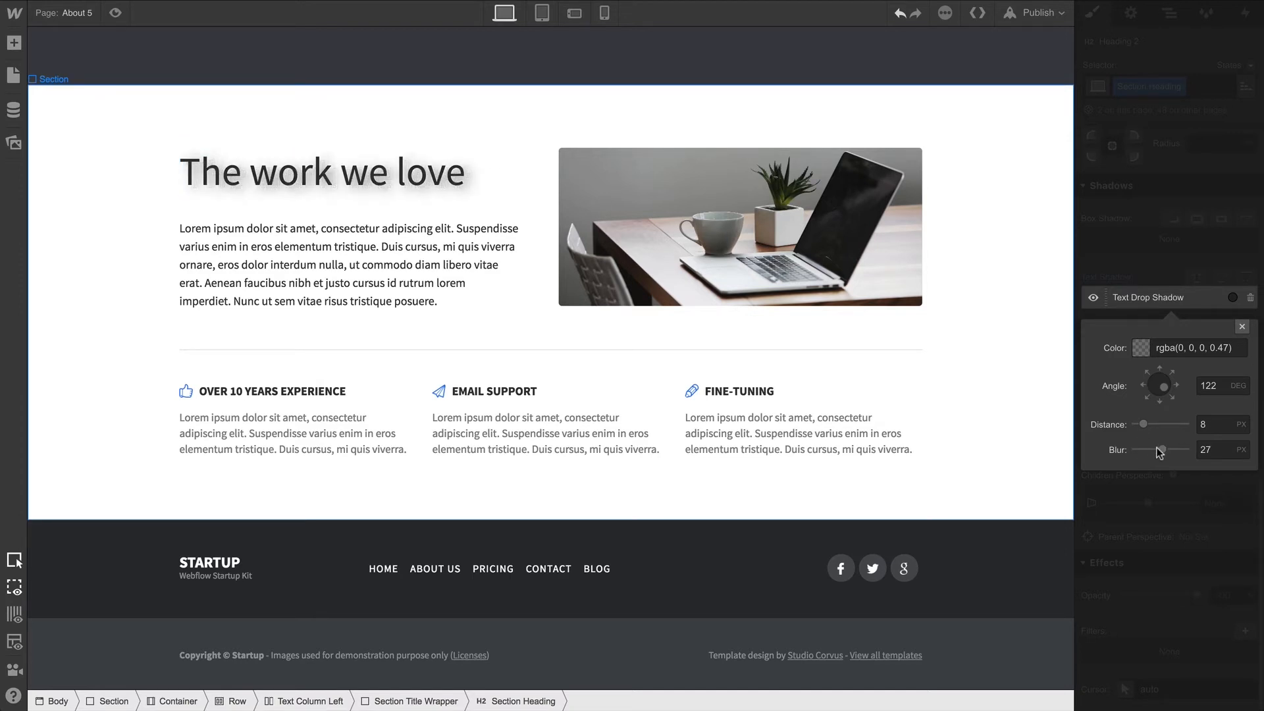
{"action": "left_click_drag", "start_coordinate": [1165, 450], "coordinate": [1128, 450]}
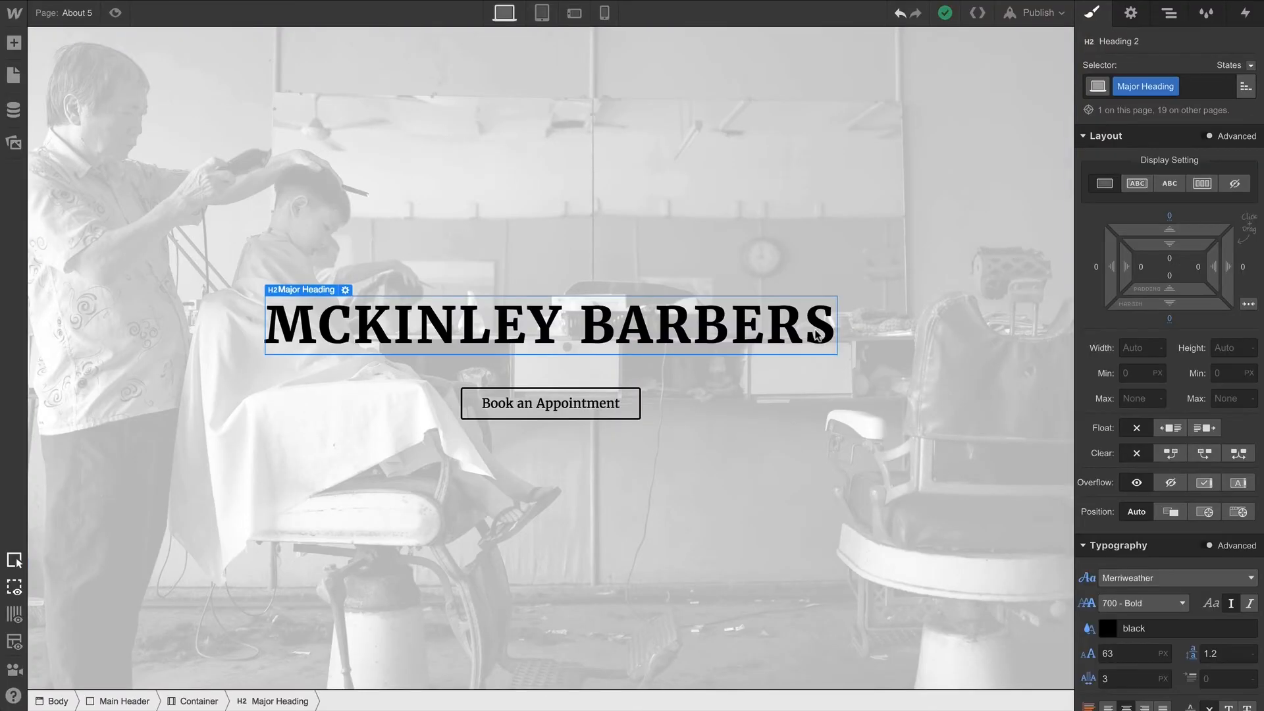
- Add a white, unblurred text shadow to MCKINLEY BARBERS offset 4 px at 135°
{"action": "scroll", "scroll_direction": "down", "scroll_amount": 3}
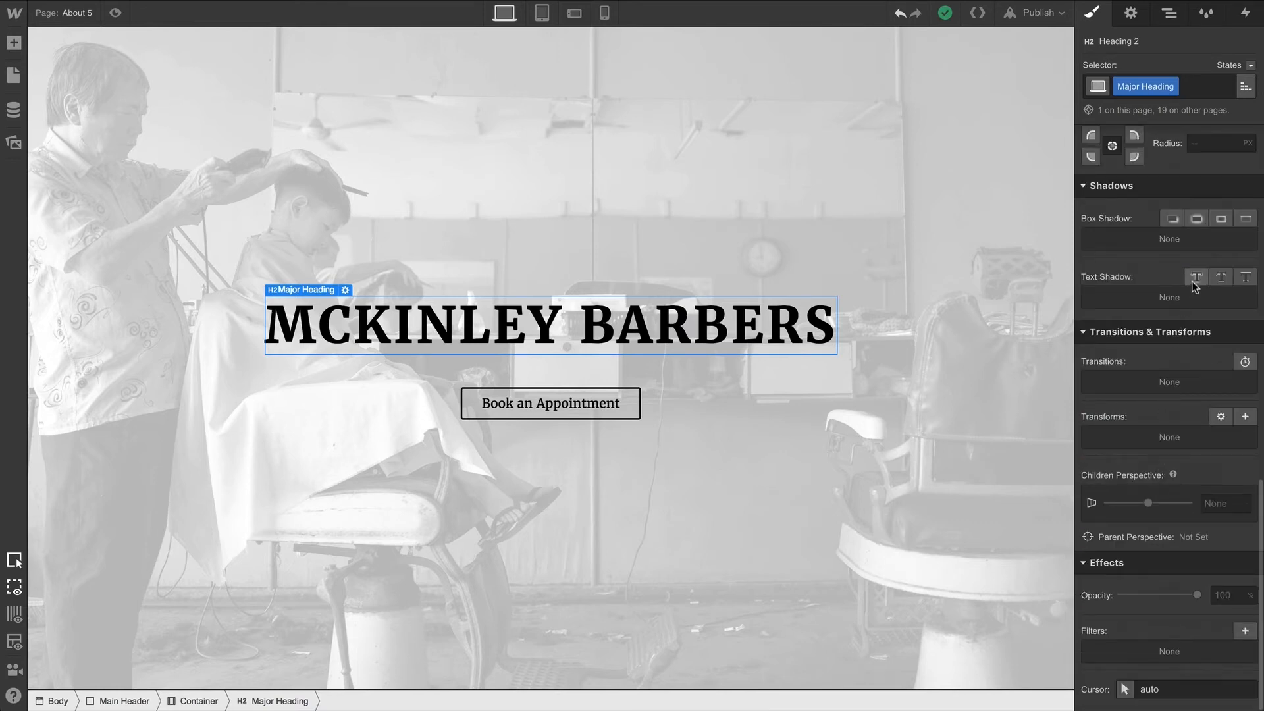
{"action": "left_click", "coordinate": [1197, 277]}
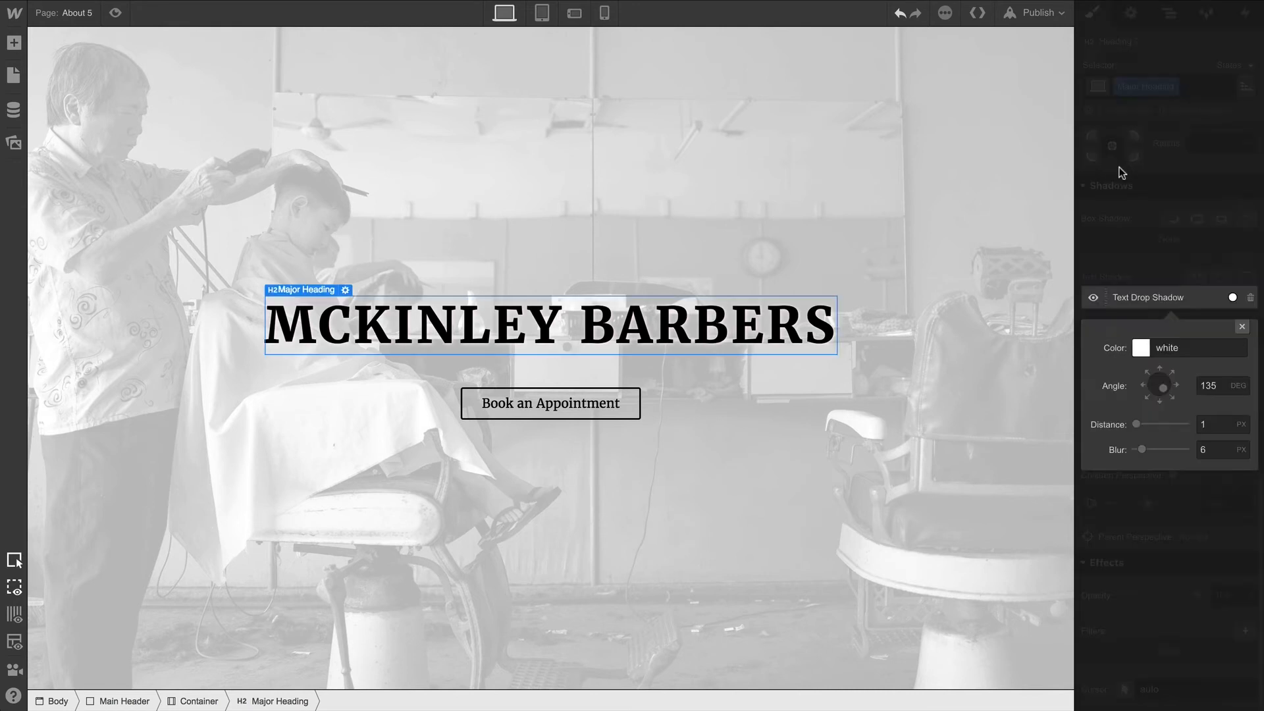
{"action": "left_click", "coordinate": [1217, 449]}
{"action": "type", "text": "0"}
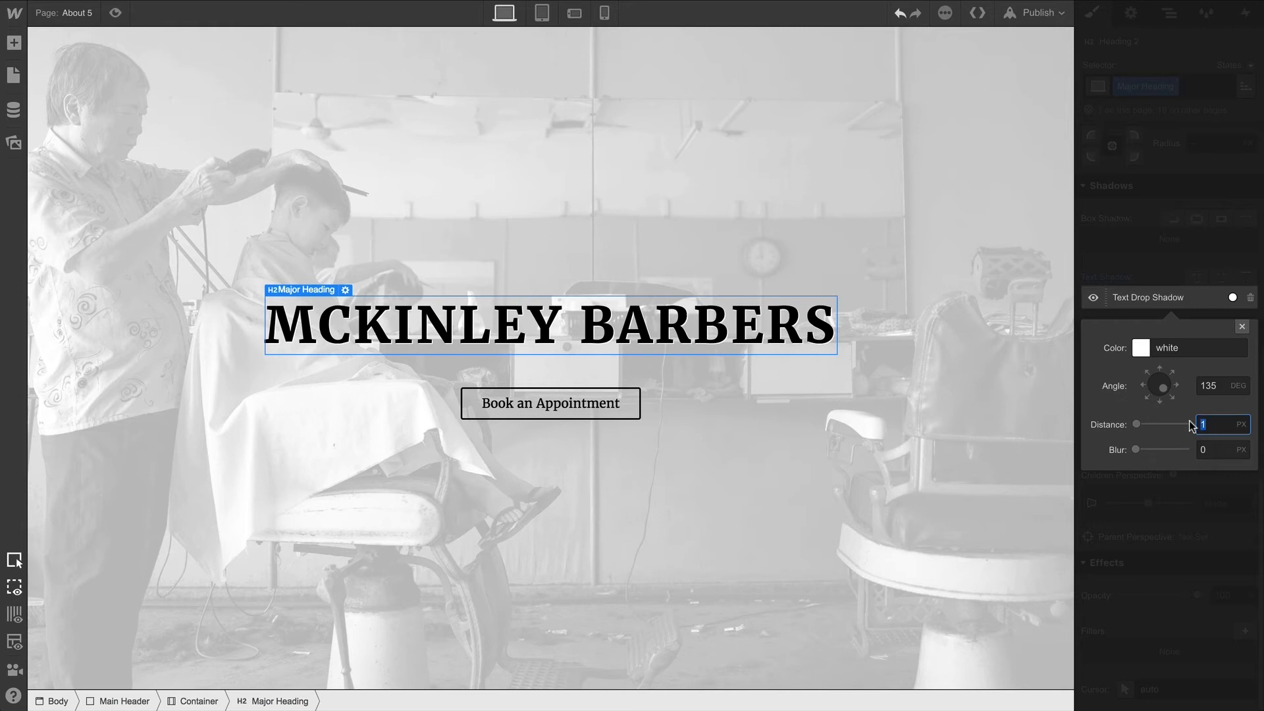
{"action": "type", "text": "4"}
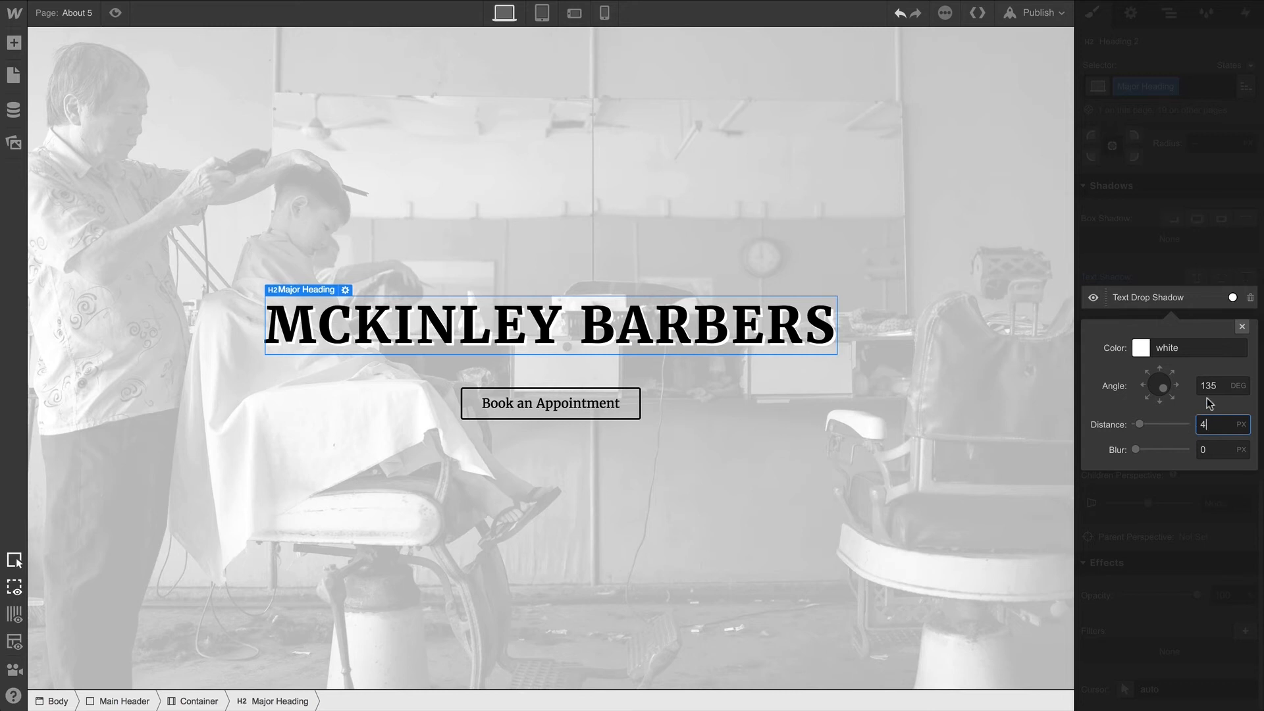
{"action": "left_click", "coordinate": [1240, 327]}
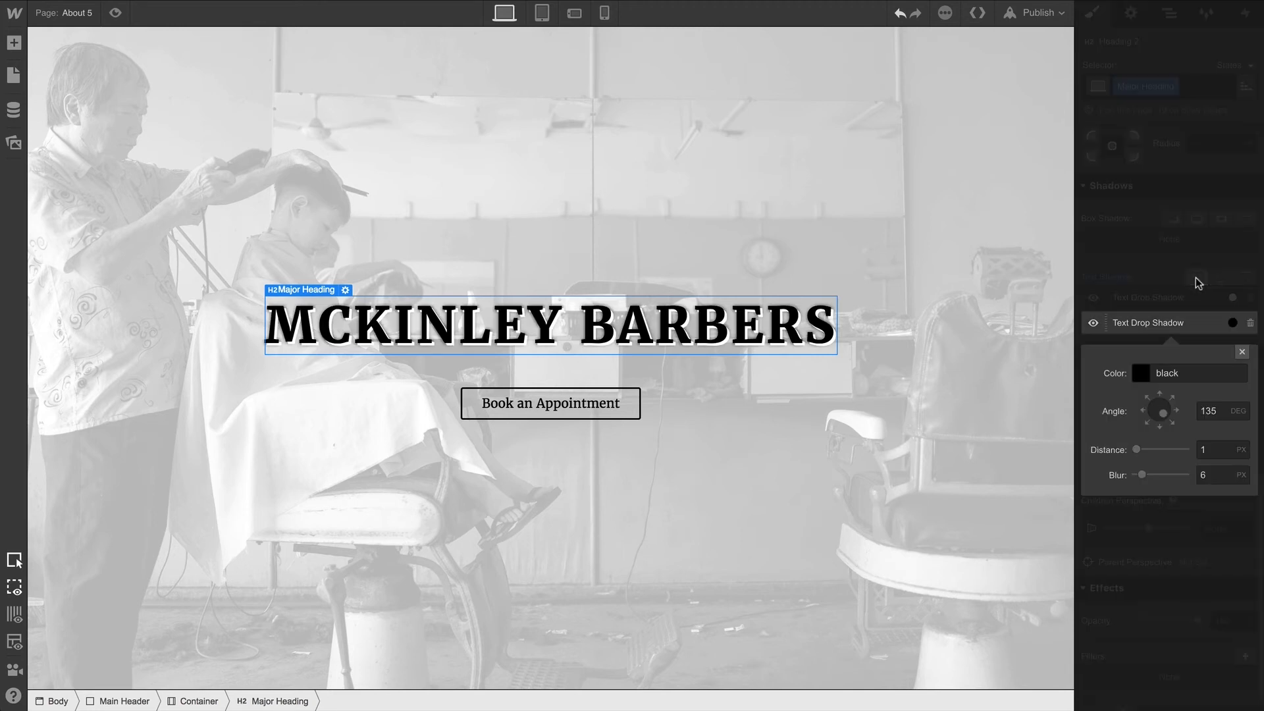
{"action": "mouse_move", "coordinate": [1213, 390]}
{"action": "type", "text": "0"}
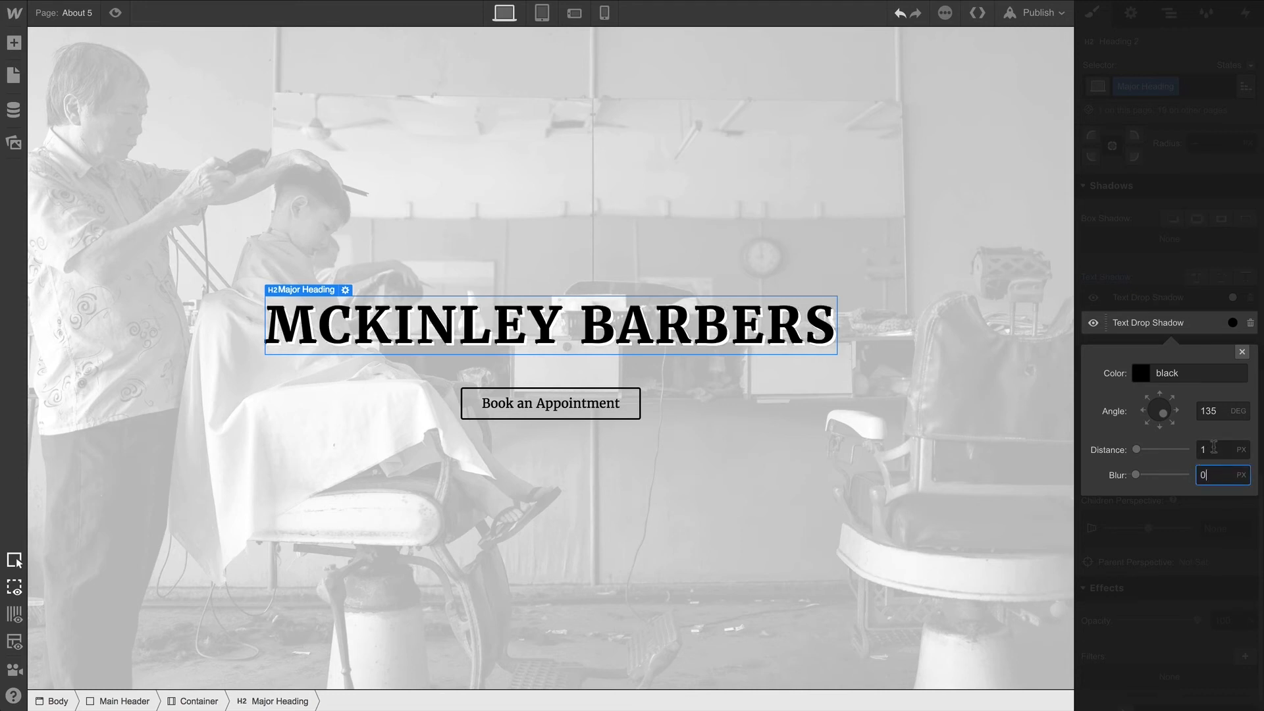
- Set the second black shadow's offset distance to 8 px
{"action": "left_click", "coordinate": [1222, 449]}
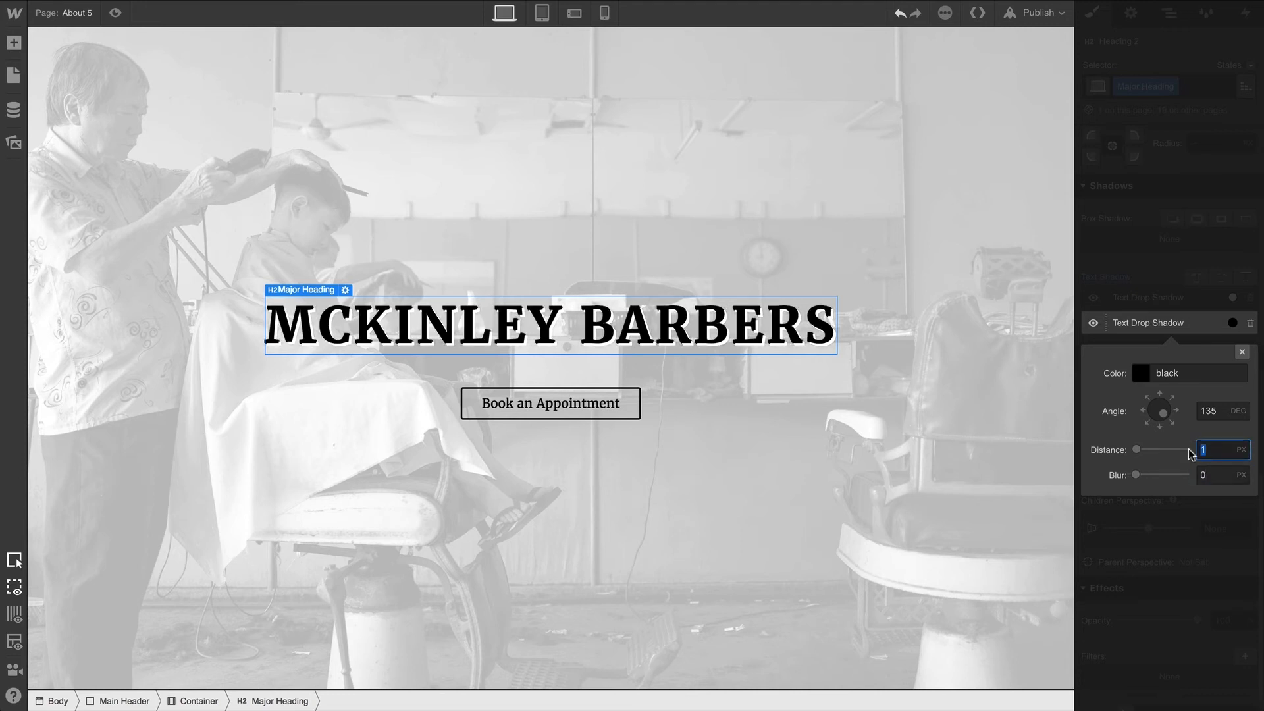
{"action": "type", "text": "8"}
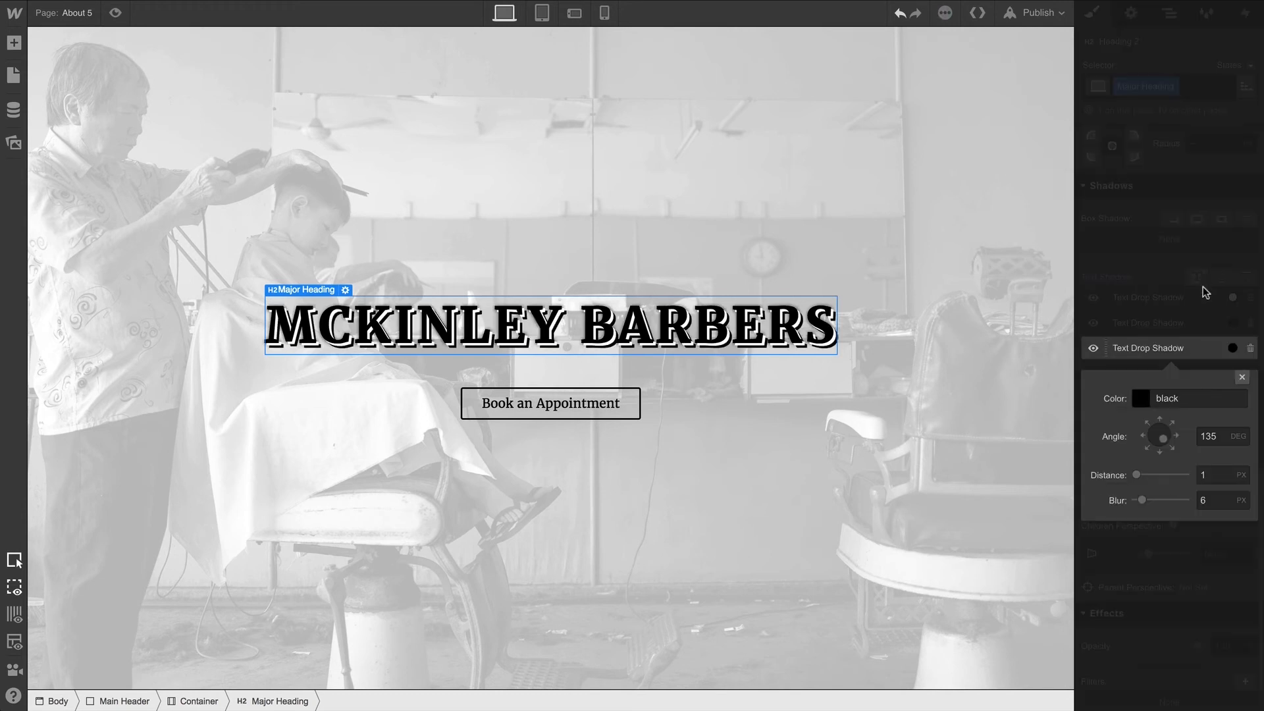
- Give the third black shadow 0 blur and a 12 px offset distance
{"action": "left_click_drag", "start_coordinate": [1157, 500], "coordinate": [1135, 500]}
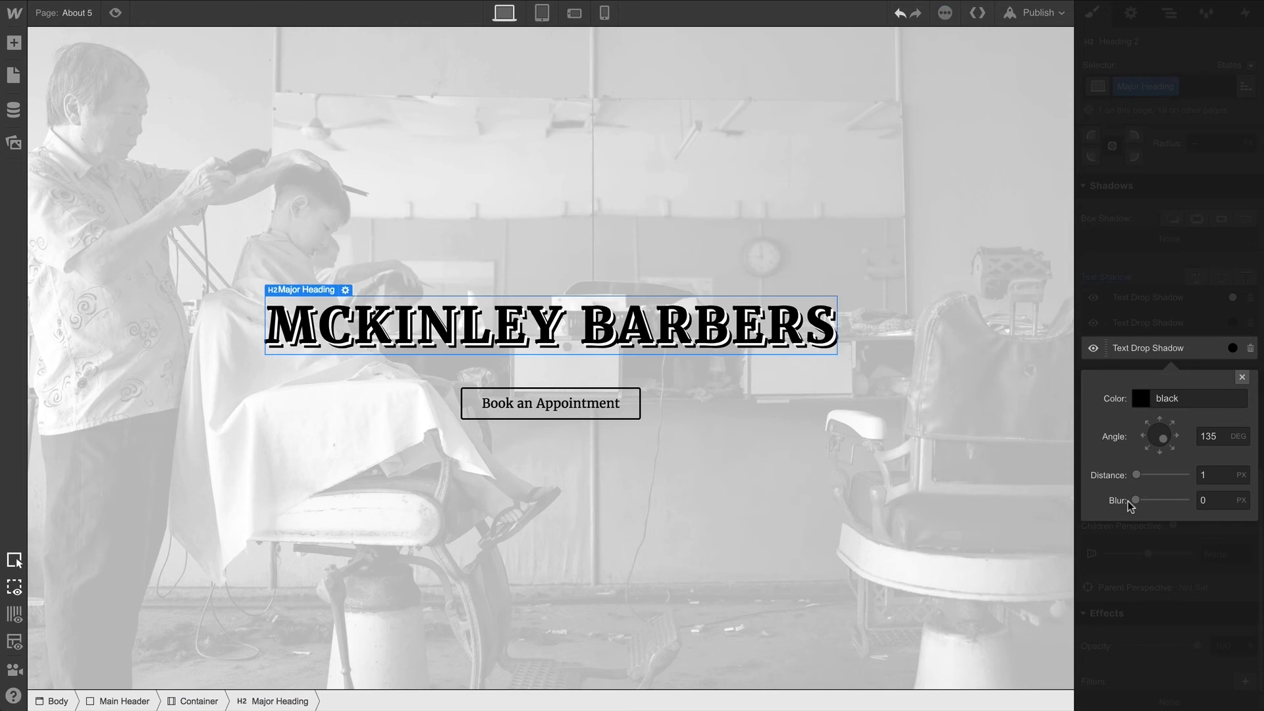
{"action": "left_click", "coordinate": [1222, 475]}
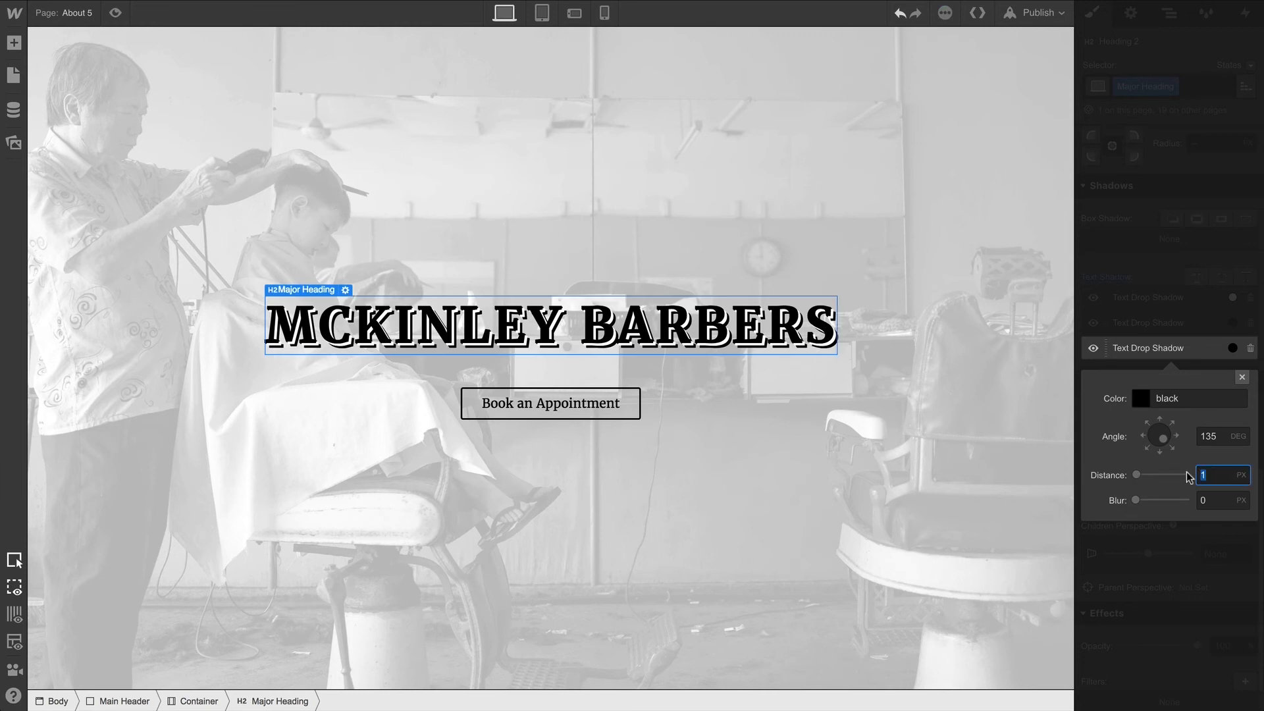
{"action": "type", "text": "12"}
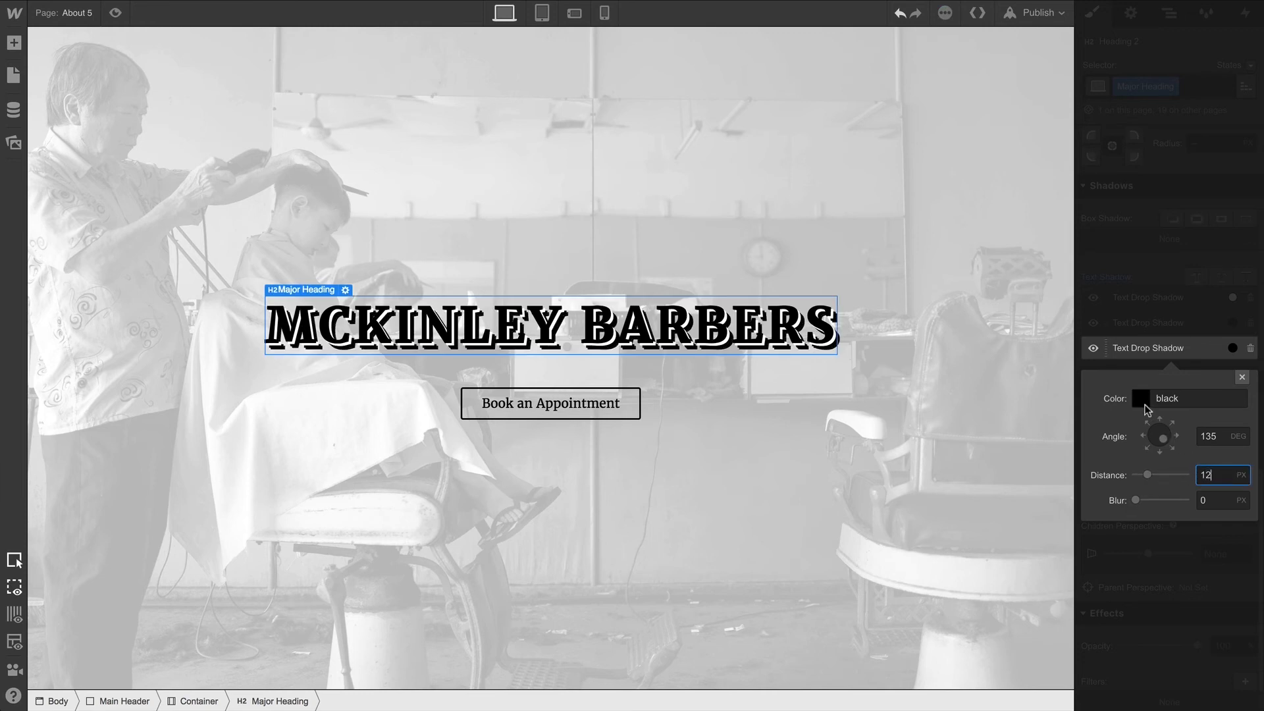
{"action": "left_click", "coordinate": [1139, 398]}
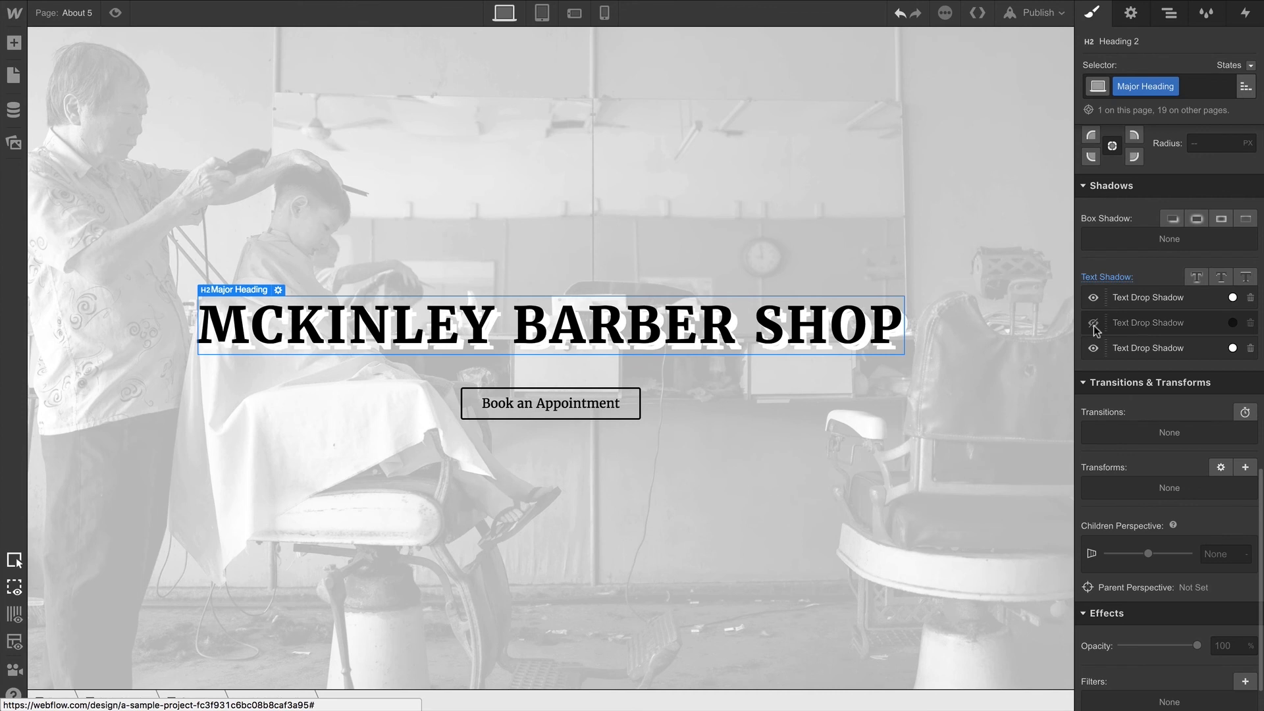
- Toggle the middle Text Drop Shadow's visibility back on
{"action": "left_click", "coordinate": [1094, 323]}
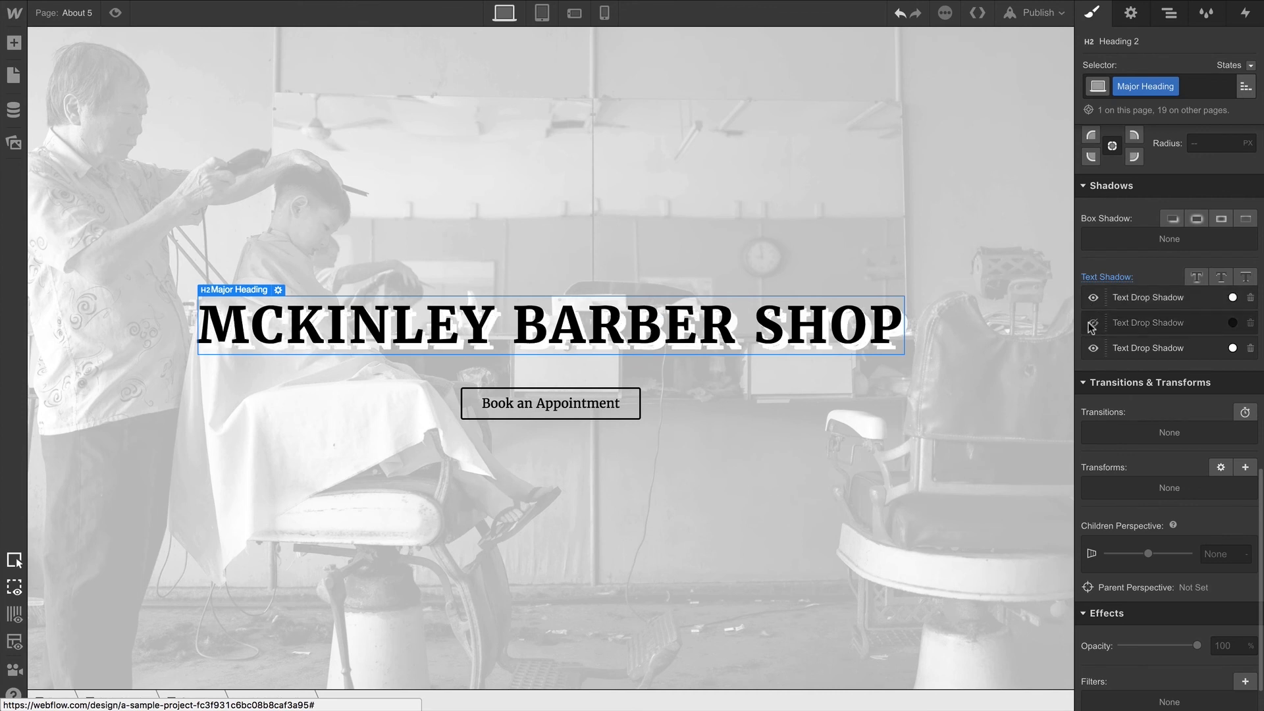
{"action": "left_click", "coordinate": [1093, 324]}
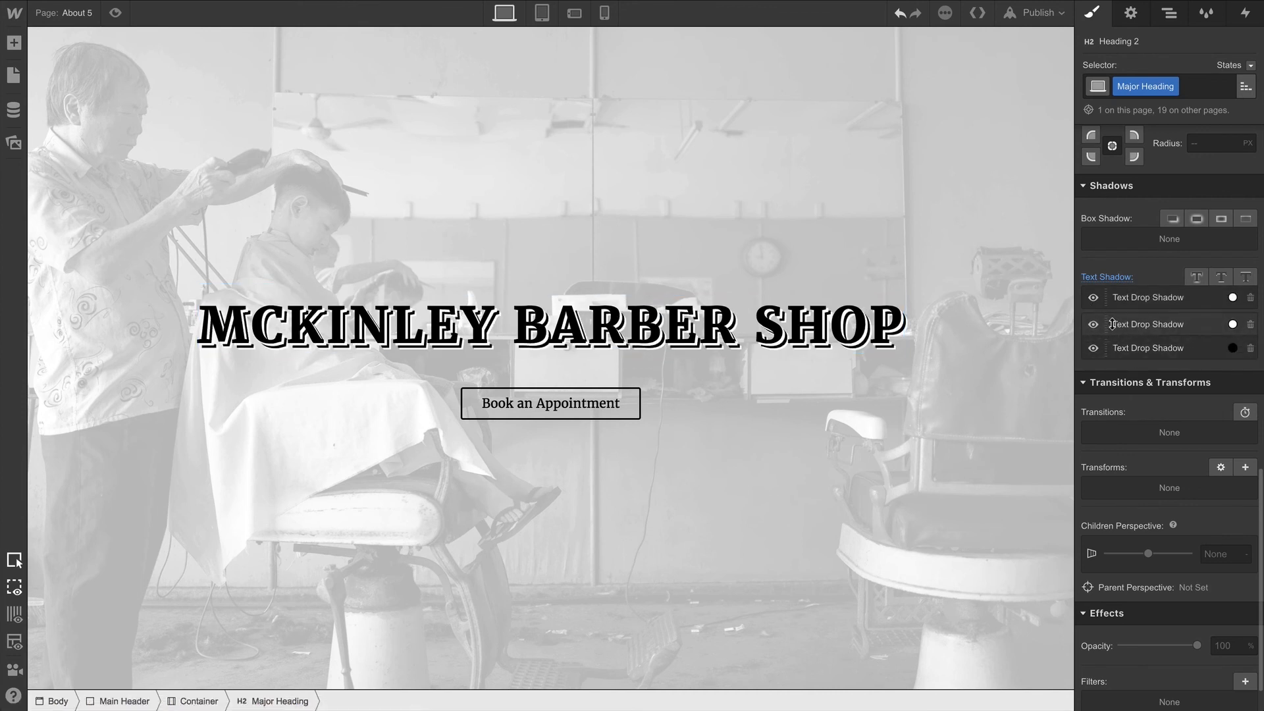